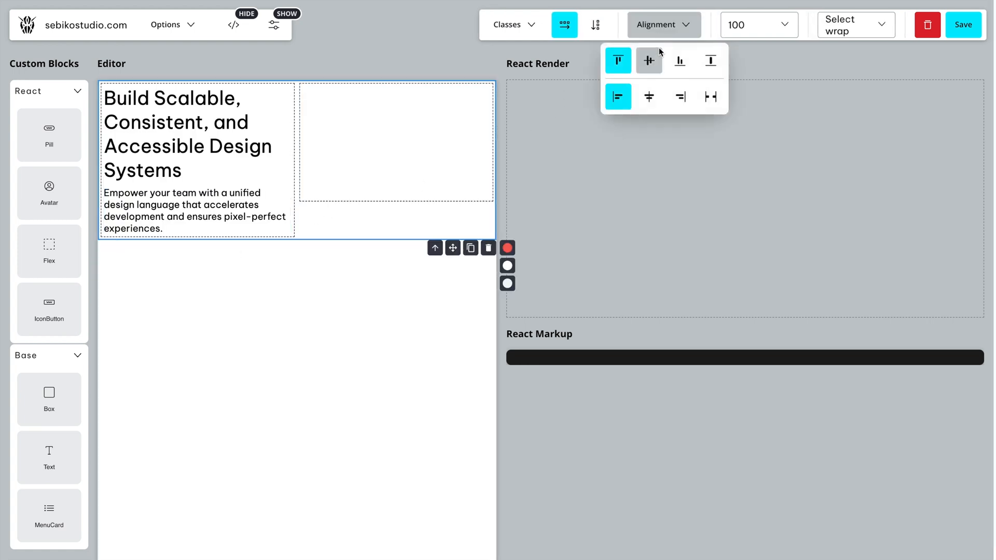
- Save a style with background #a063e5 and white #ffffff text
click(648, 60)
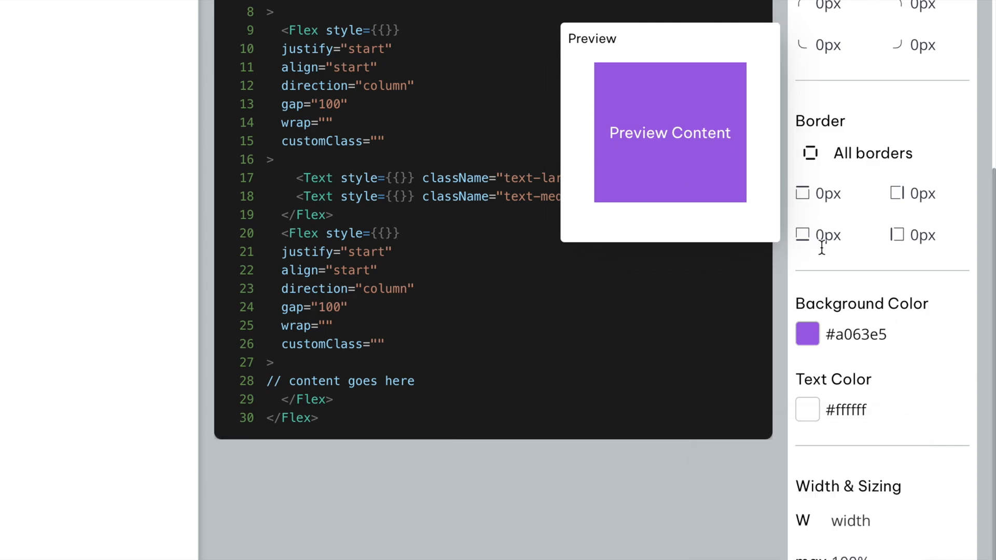
scroll(down, 3)
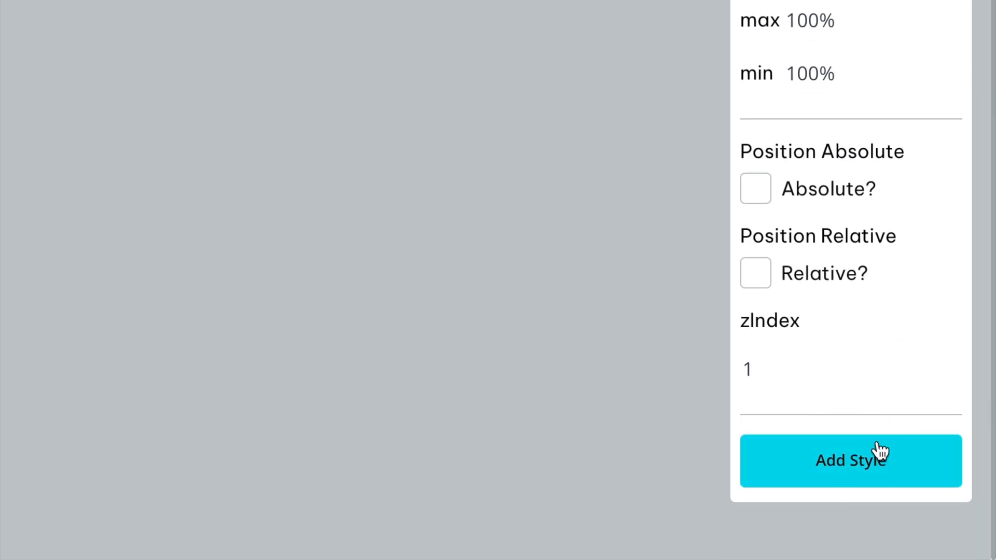
click(849, 460)
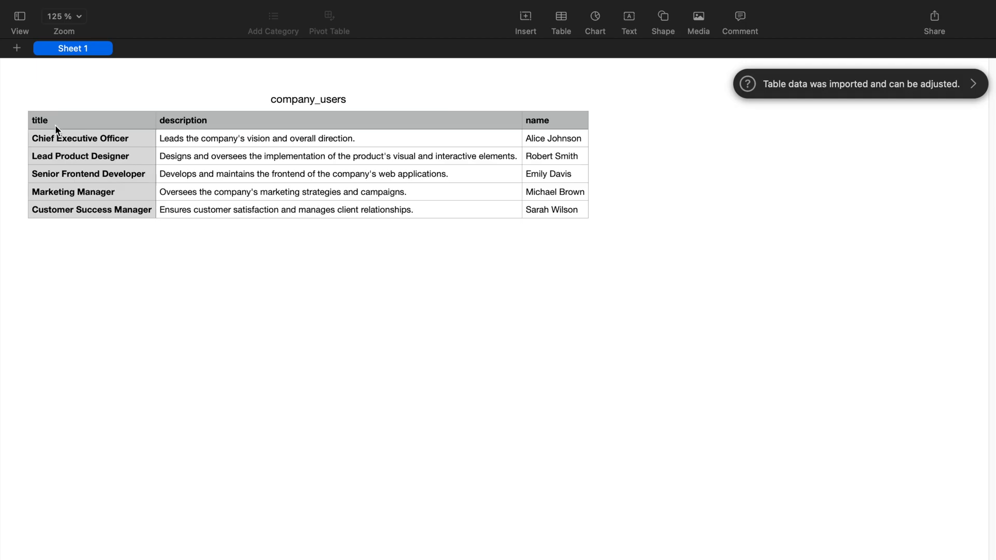
mouse_move(546, 133)
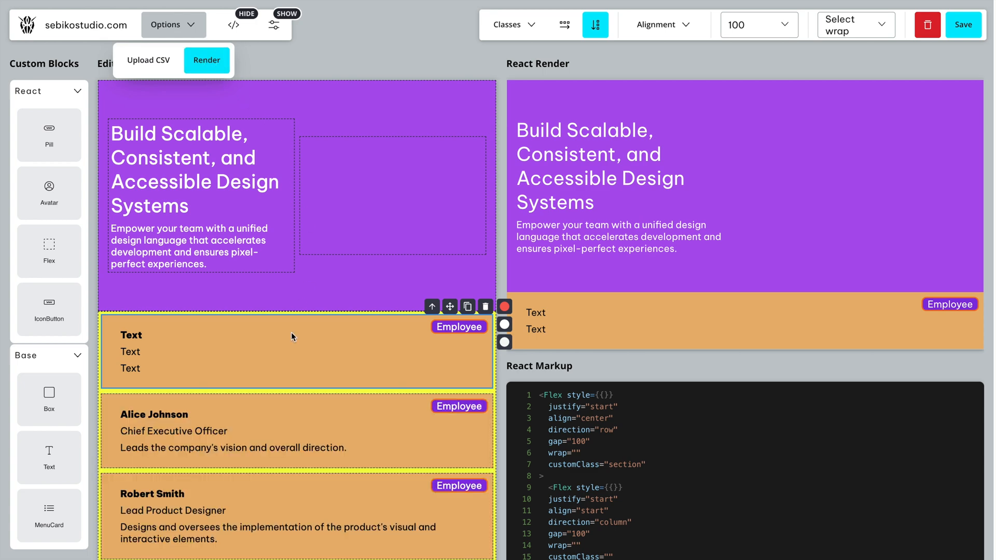
mouse_move(231, 432)
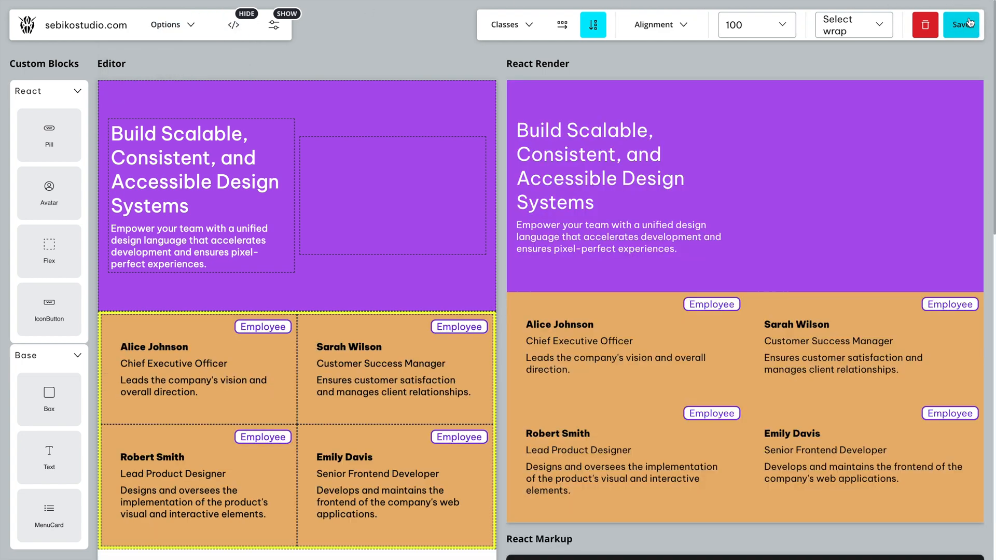
mouse_move(919, 258)
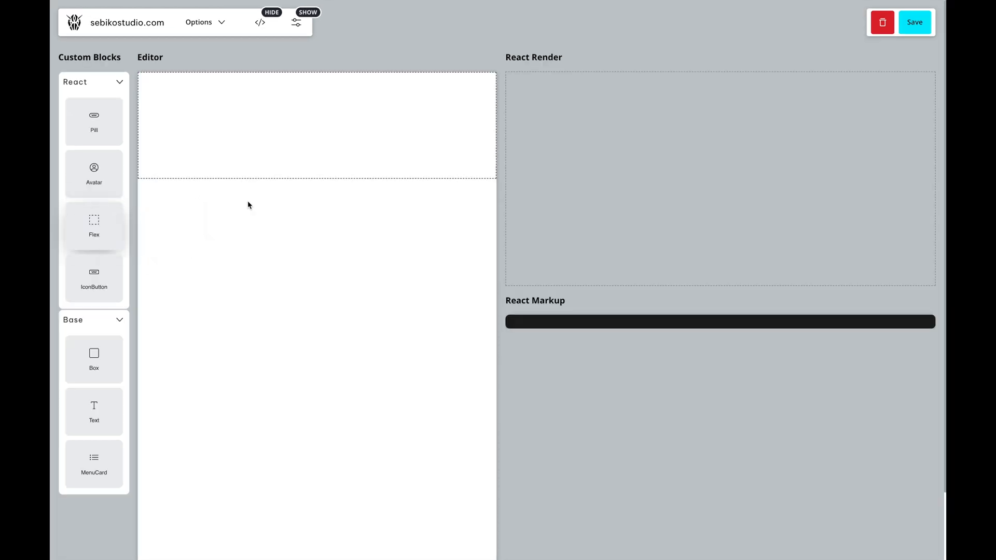
- Build a row-direction Flex section with a Large heading and a duplicated paragraph text
drag(94, 226, 310, 168)
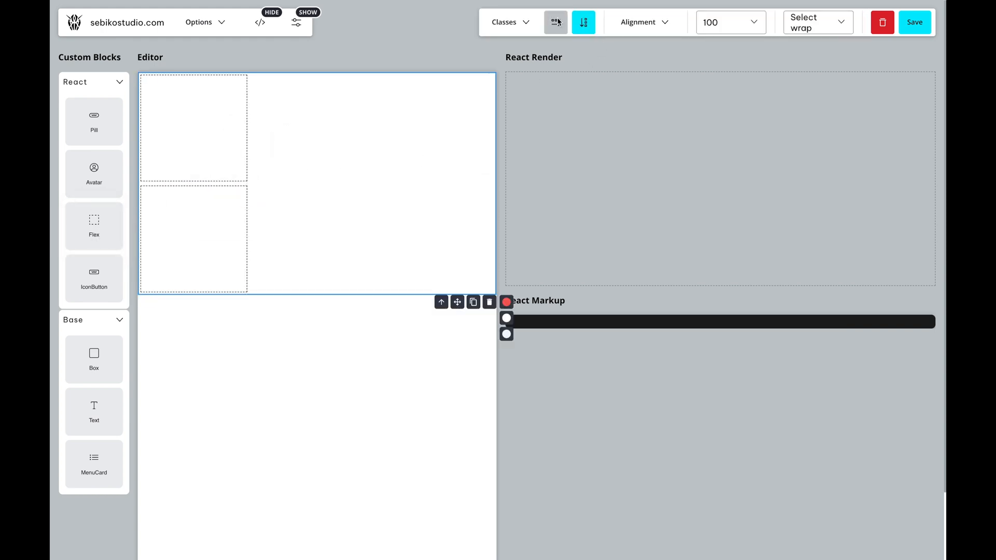
click(555, 22)
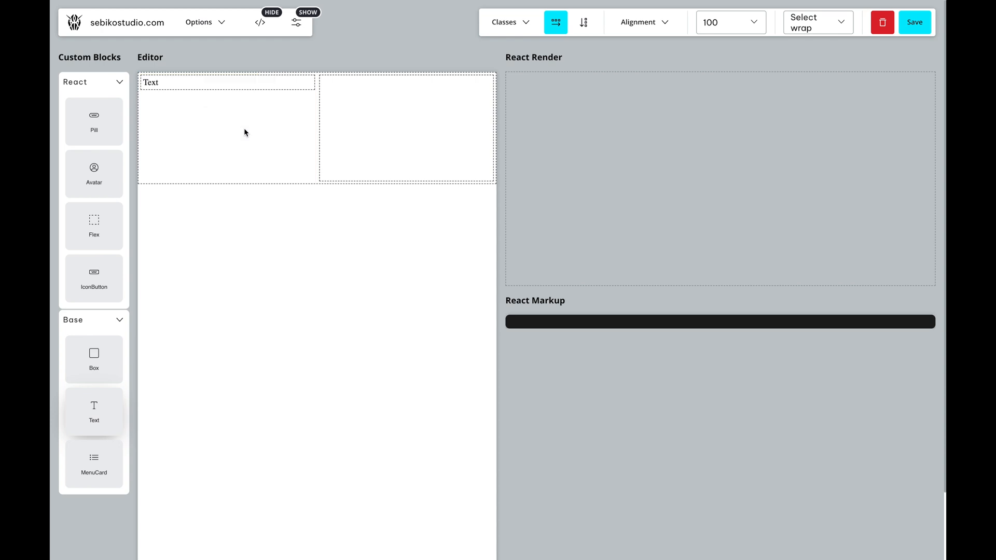
click(624, 23)
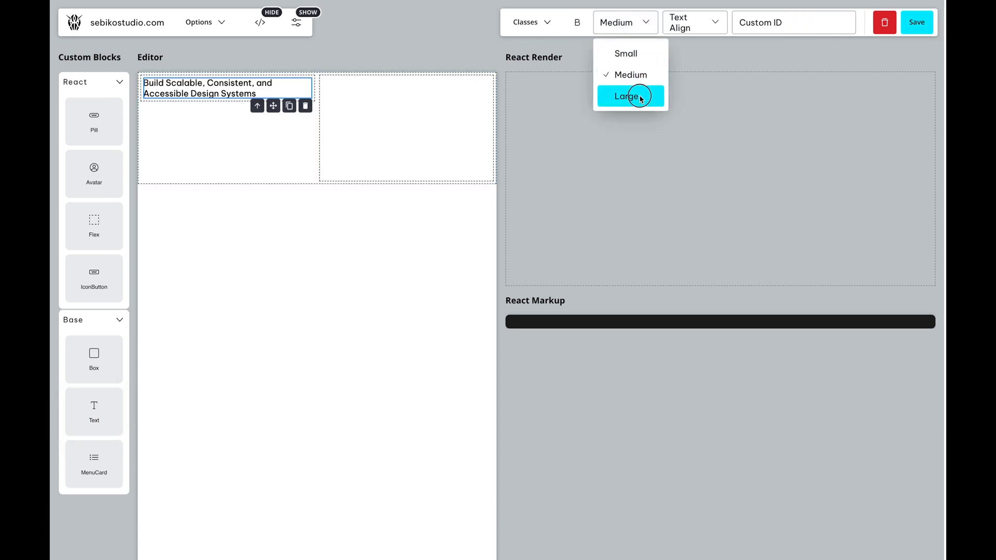
click(628, 96)
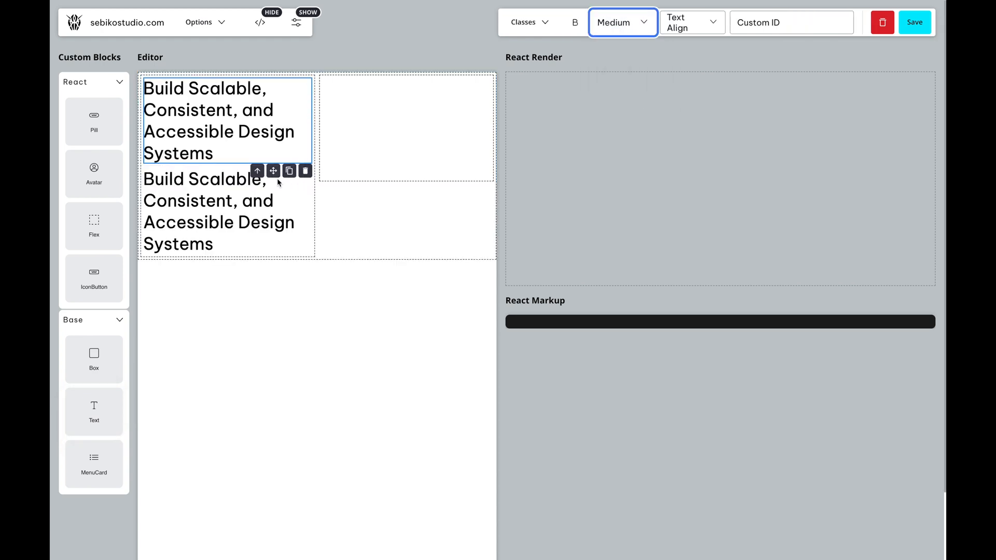
click(622, 22)
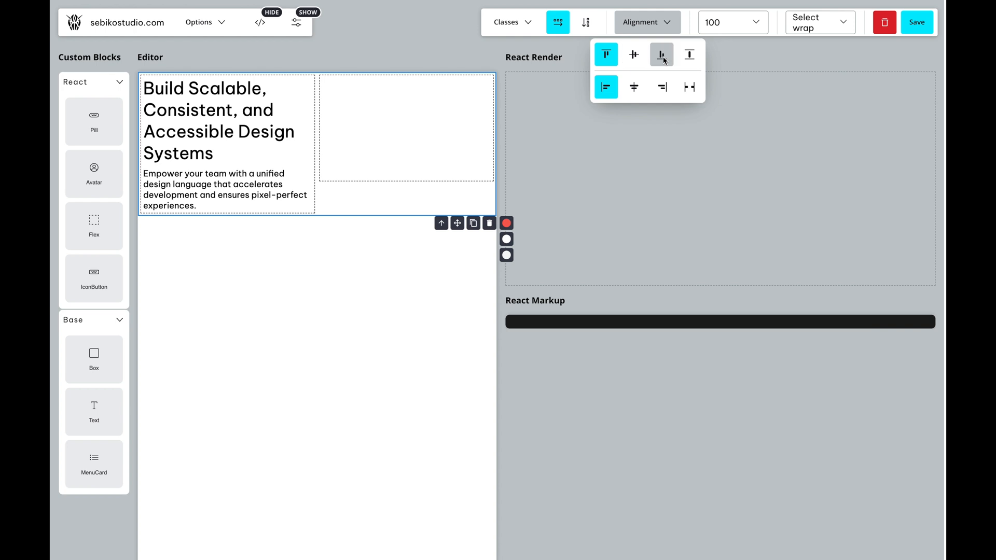
- Adjust the section's vertical alignment and render it as React markup
click(506, 222)
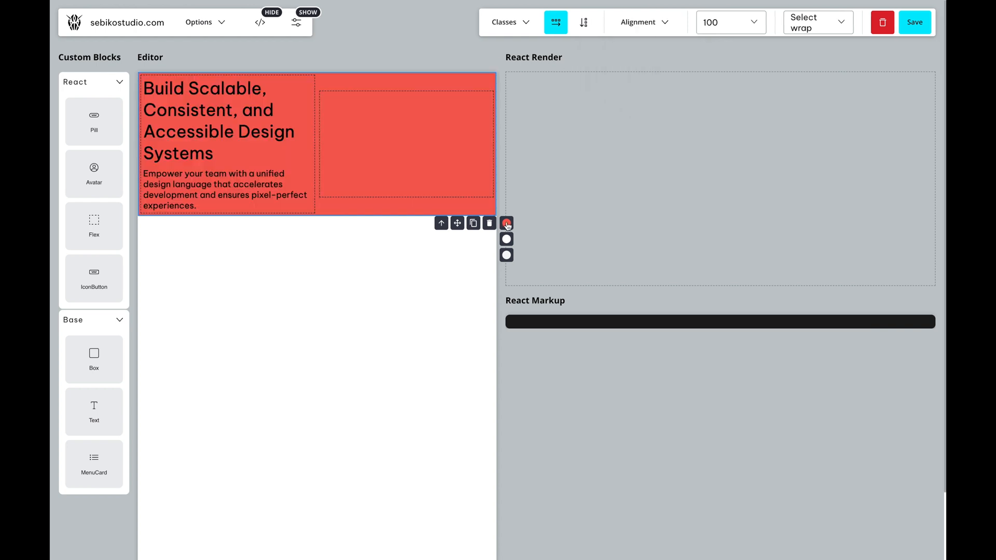
click(506, 223)
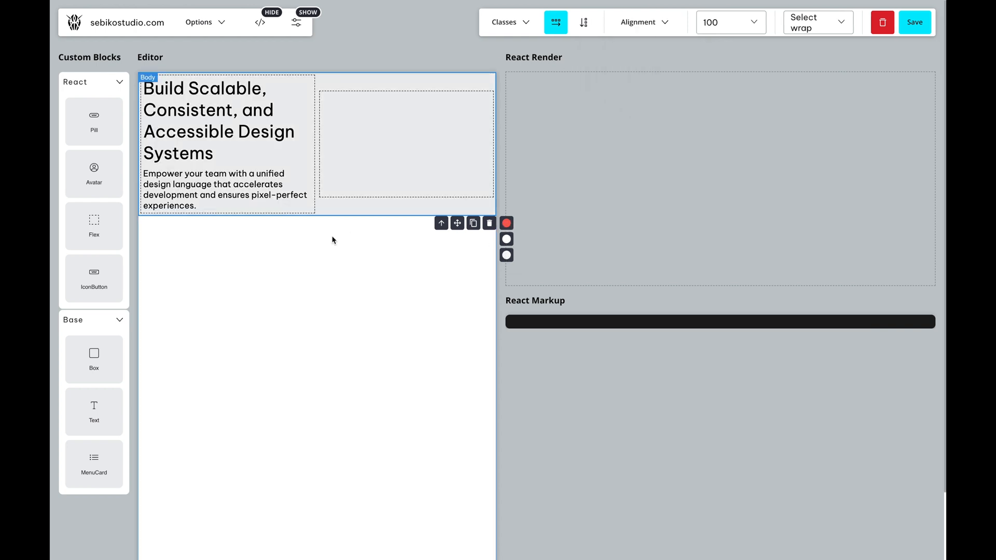
click(914, 22)
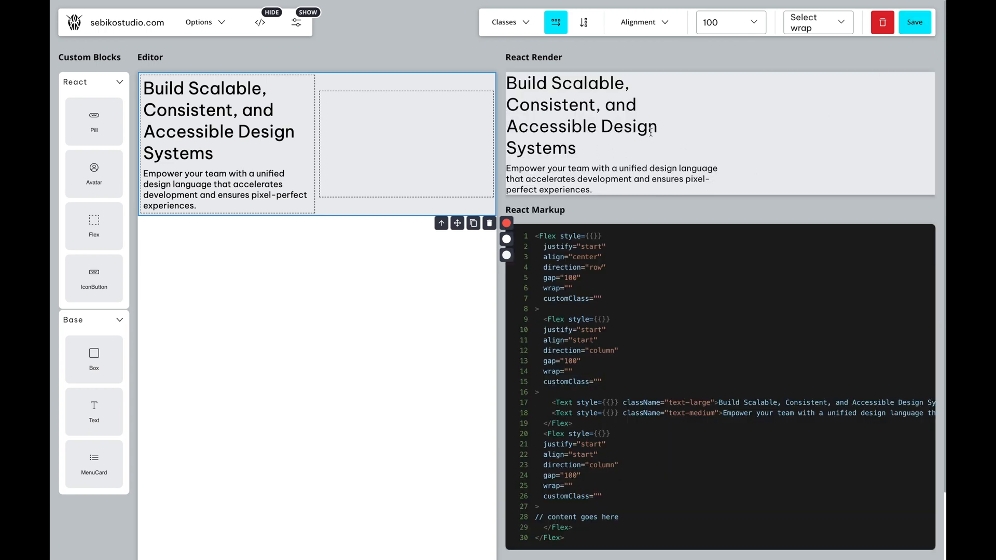
- Create a 'section' style with 64/16px padding, background #a063e5, text #ffffff, and preview it
click(297, 22)
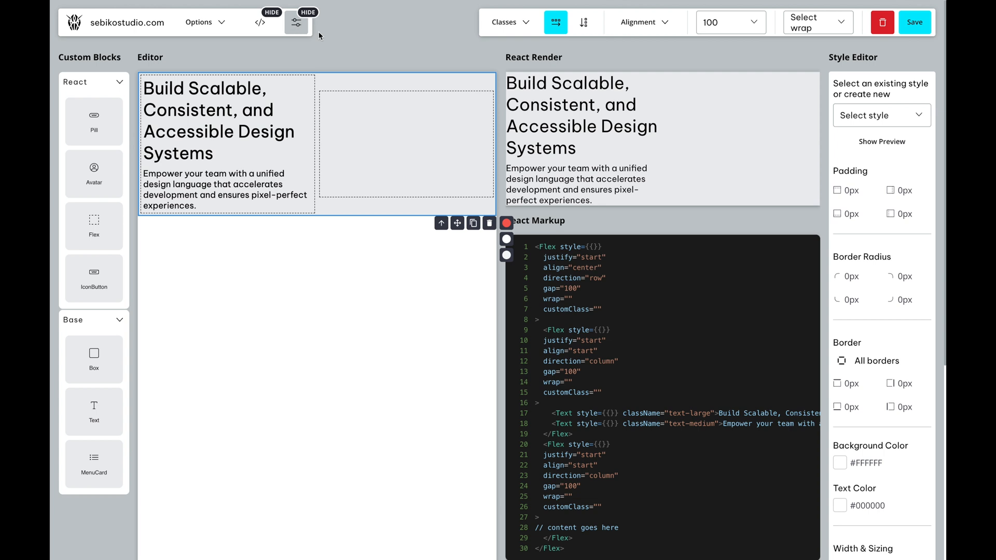
mouse_move(869, 85)
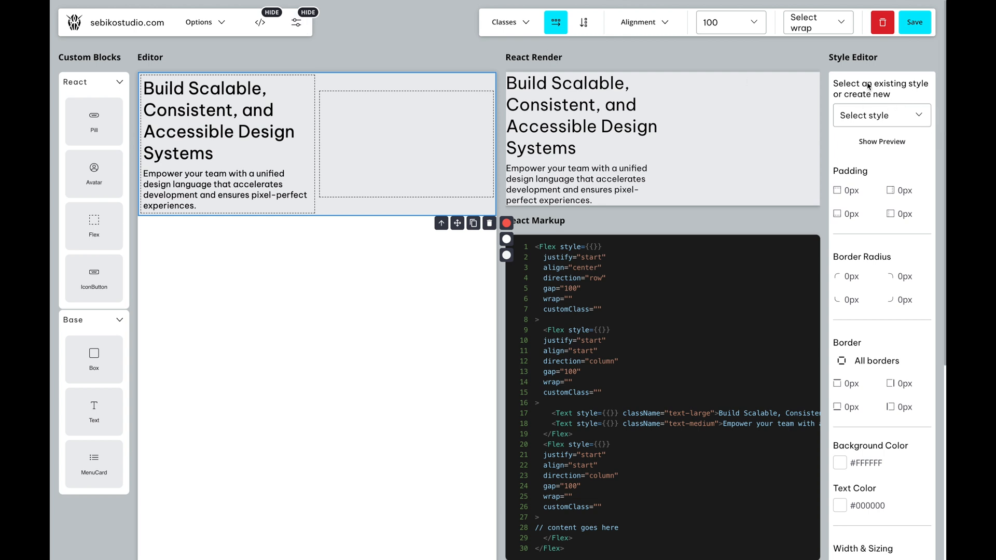
mouse_move(405, 216)
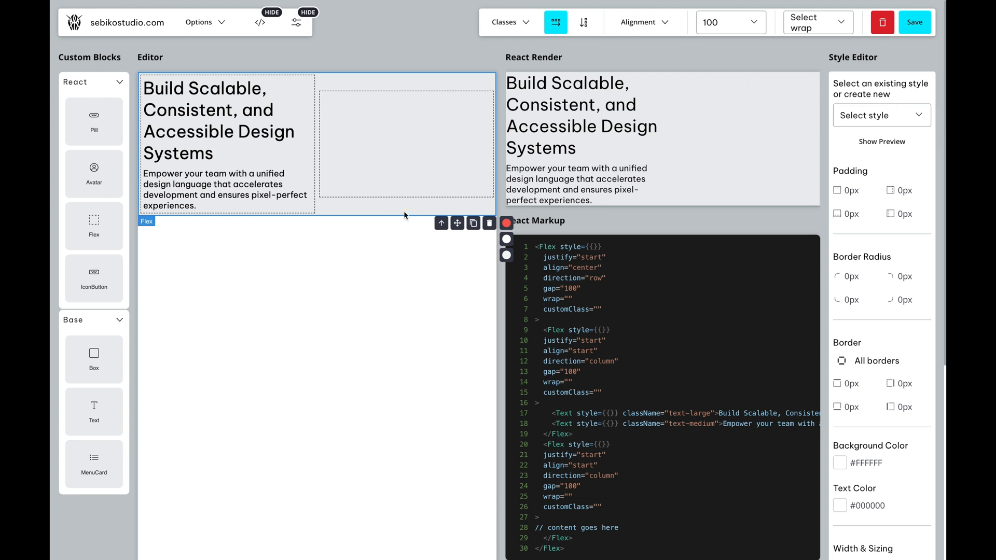
click(881, 142)
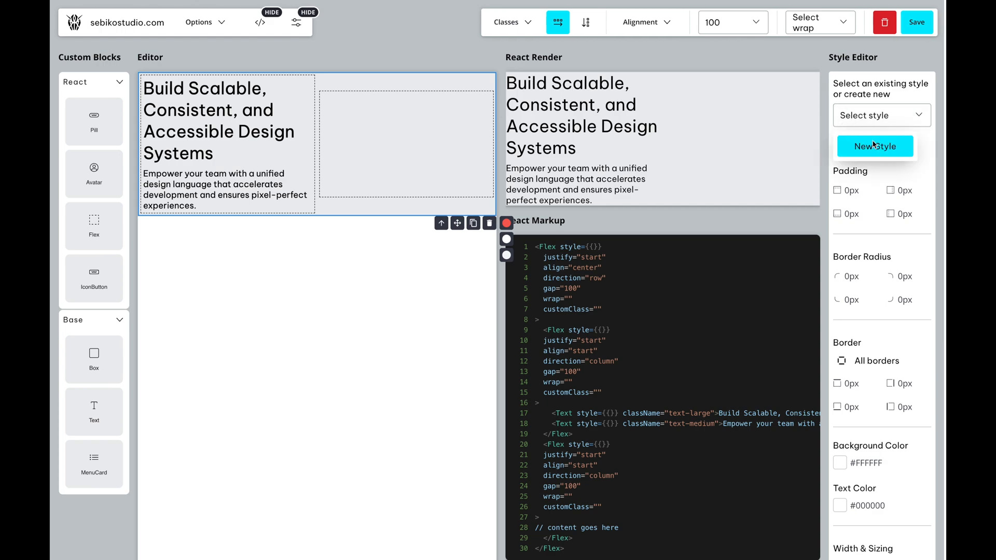
click(874, 147)
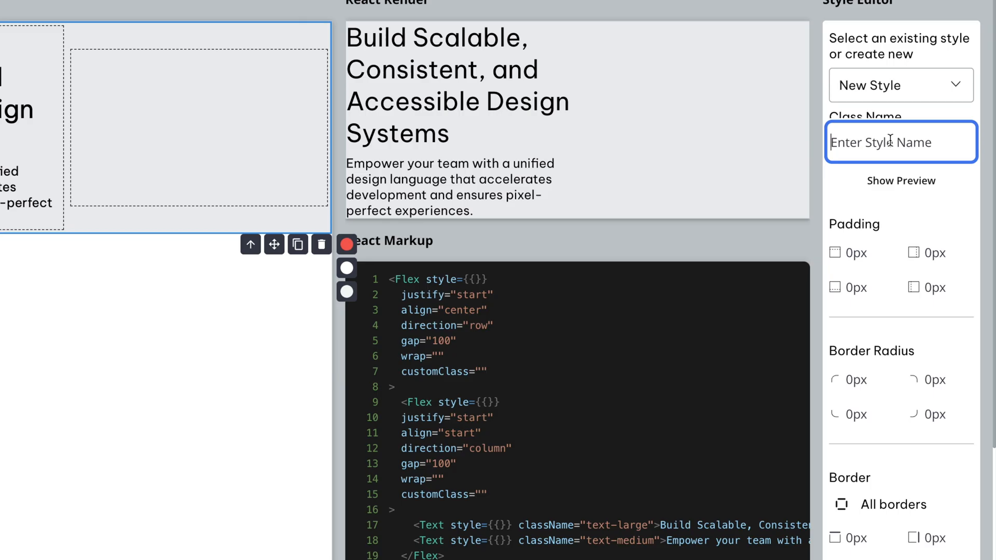
text(section)
click(870, 253)
text(64)
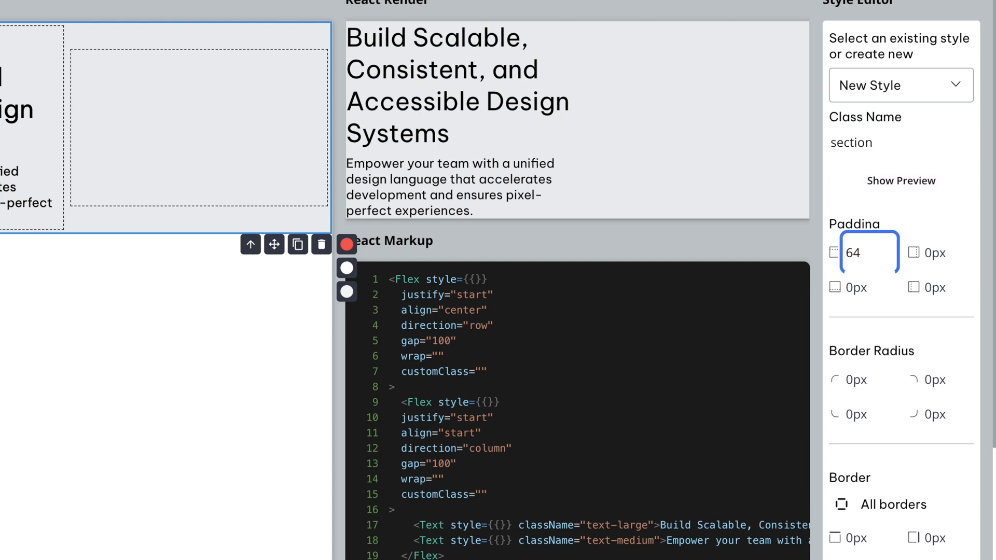
click(868, 286)
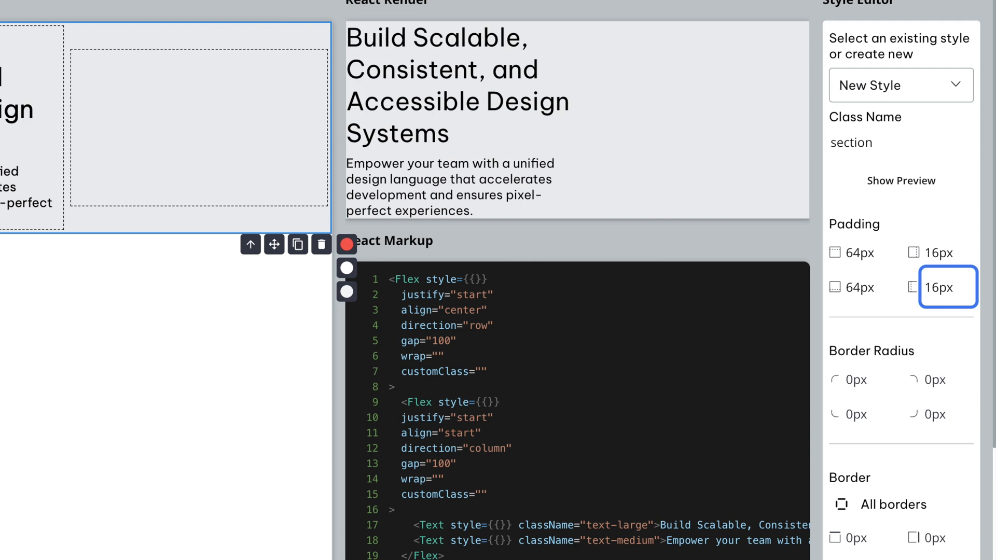
click(900, 181)
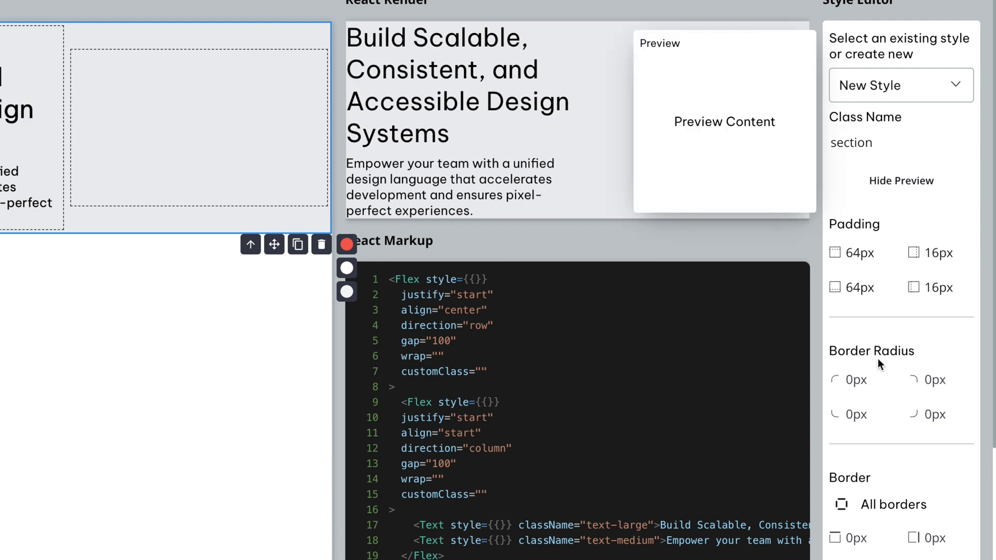
scroll(down, 3)
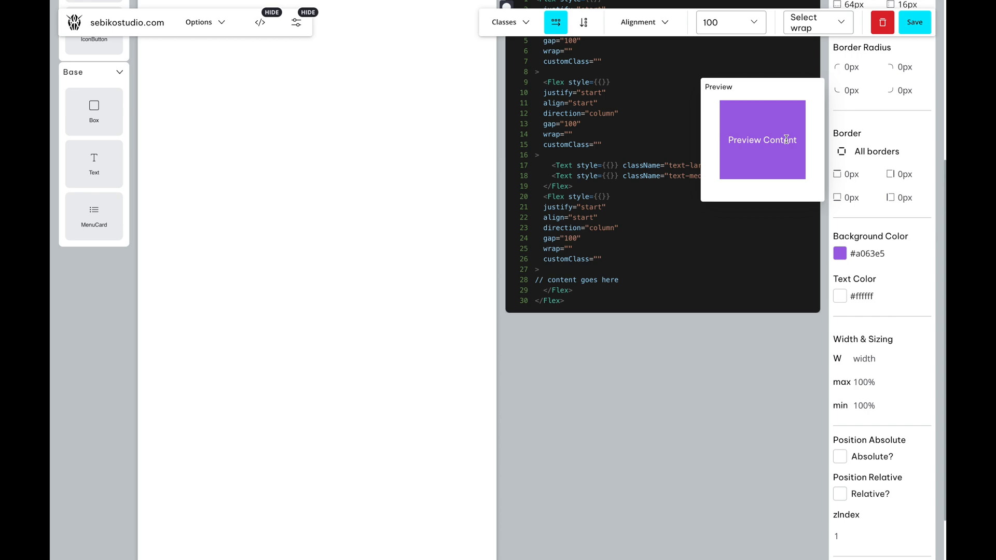
scroll(down, 3)
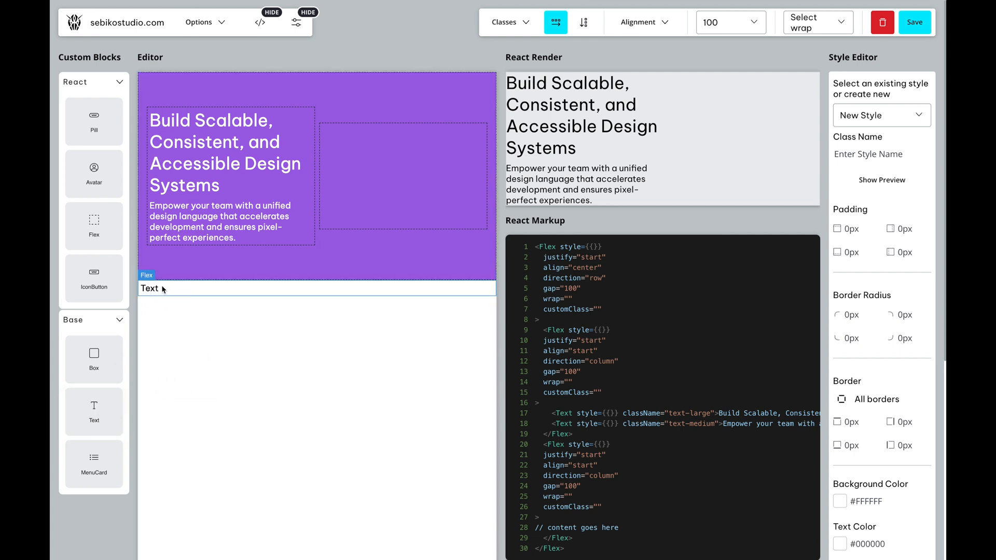
- Add an Employee container below the hero and build the 'badge' style with 8px radius and #f3740d border
click(506, 21)
text(2)
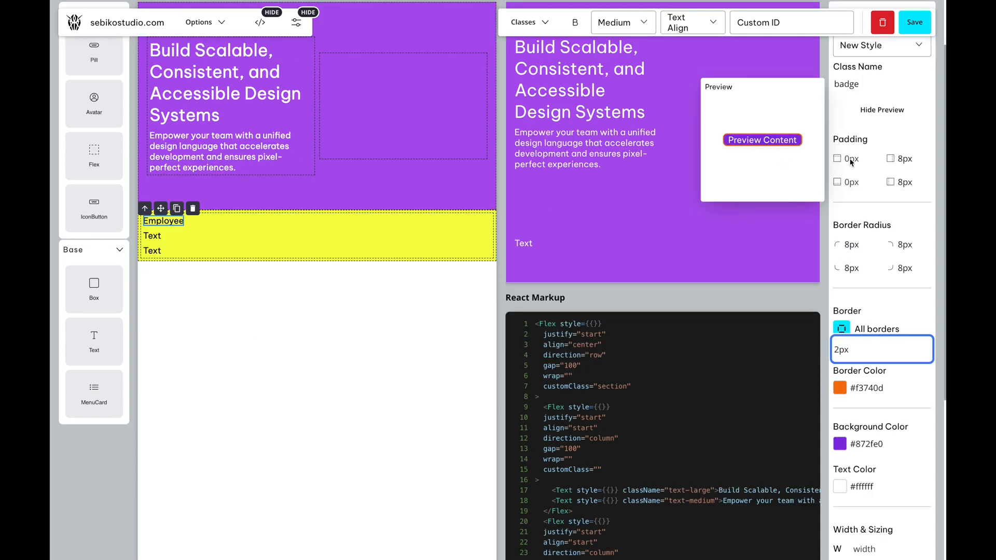
scroll(down, 3)
text(usercard)
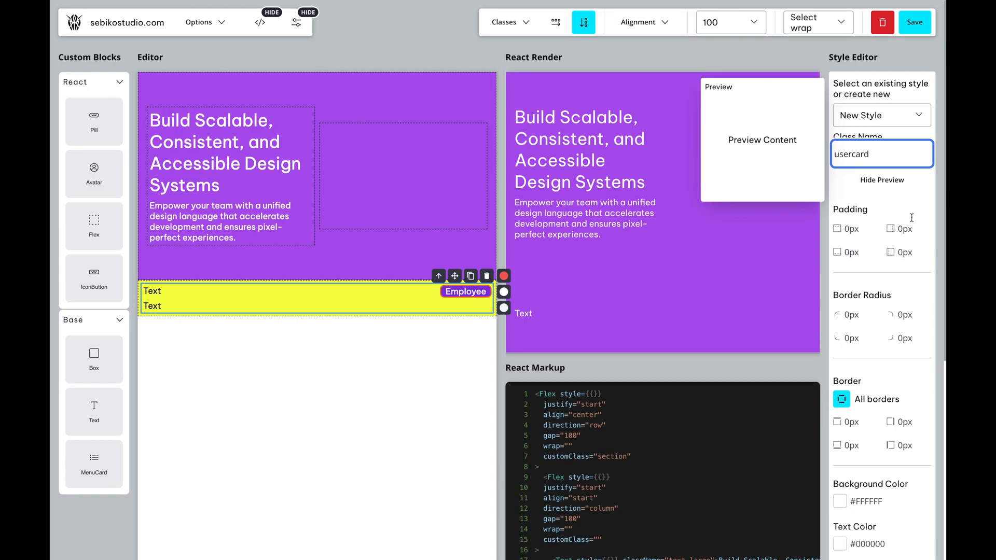
- Finish the 'usercard' style with 50% min width and save it
scroll(down, 3)
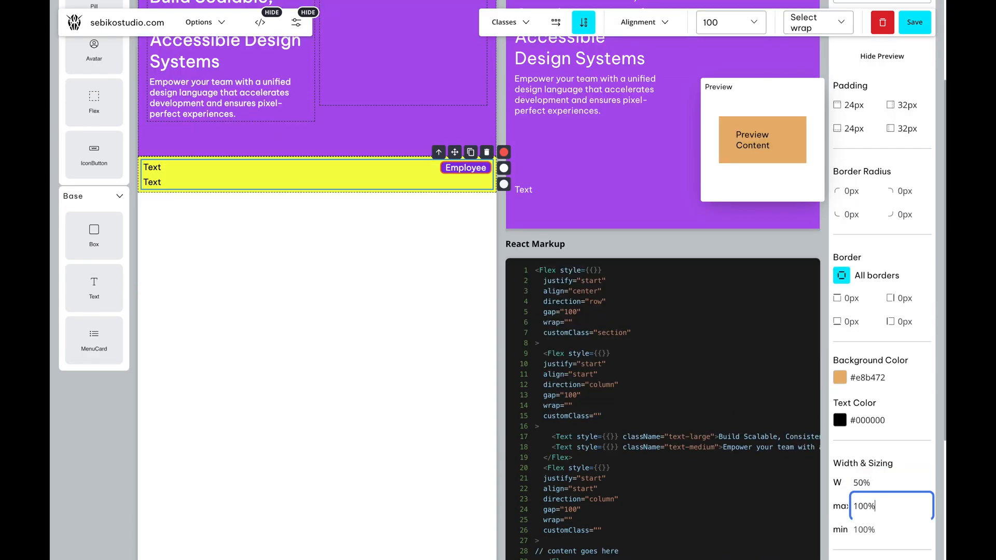
click(891, 529)
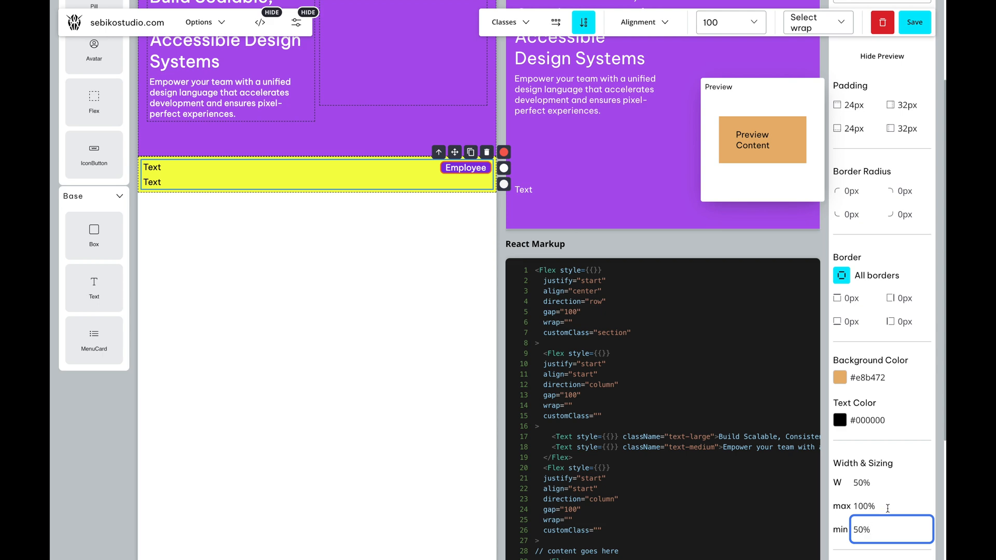
click(888, 506)
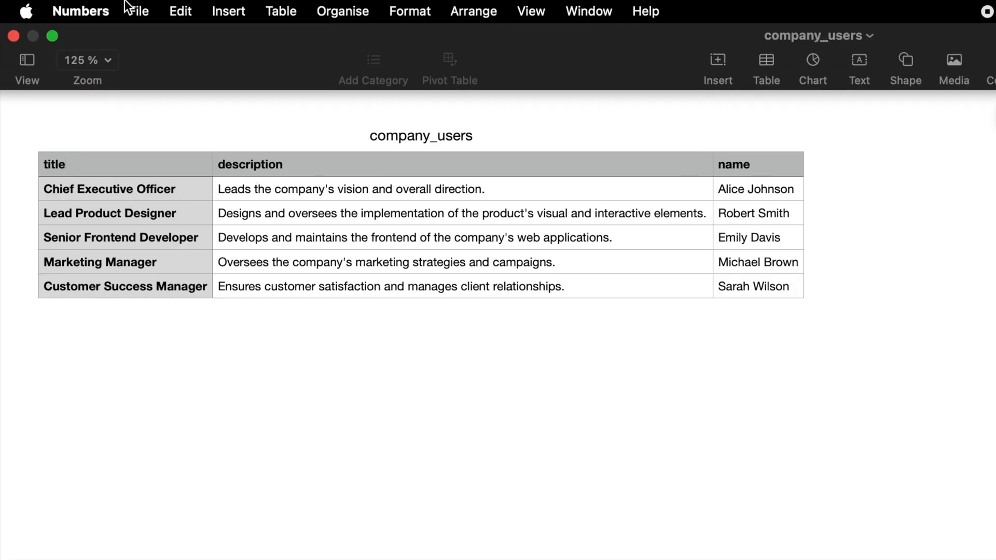
click(138, 10)
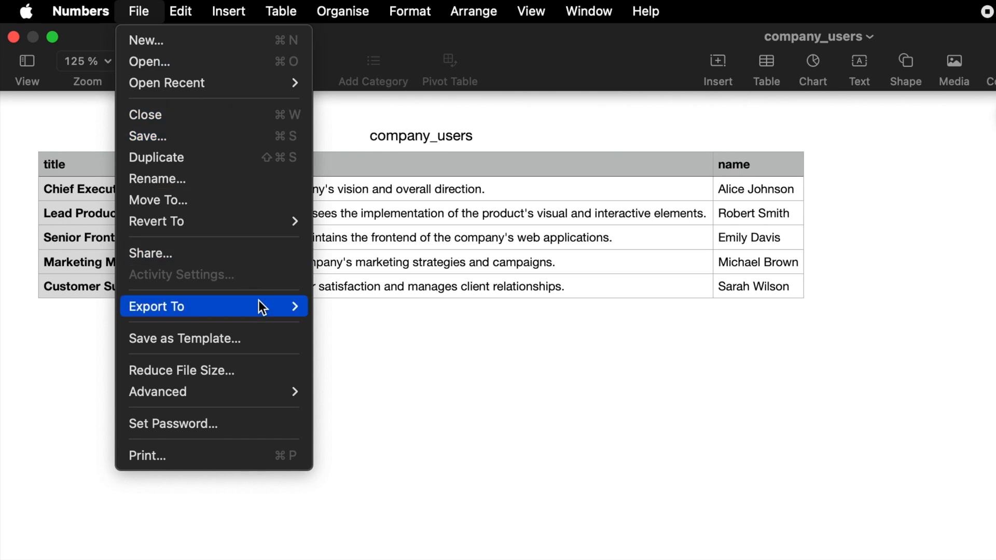
key(escape)
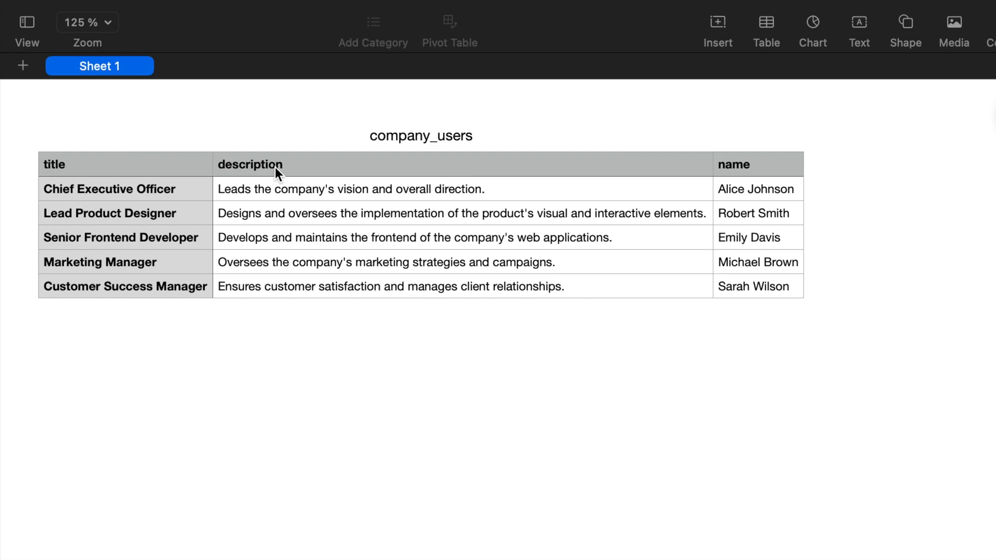
mouse_move(761, 168)
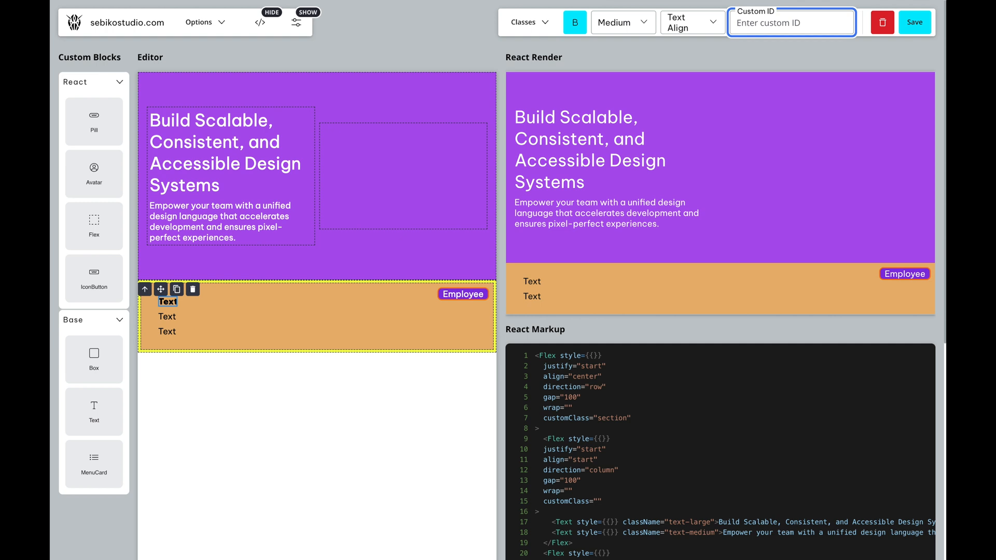
- Give the card's first text the custom ID 'name' and the second 'title'
text(name)
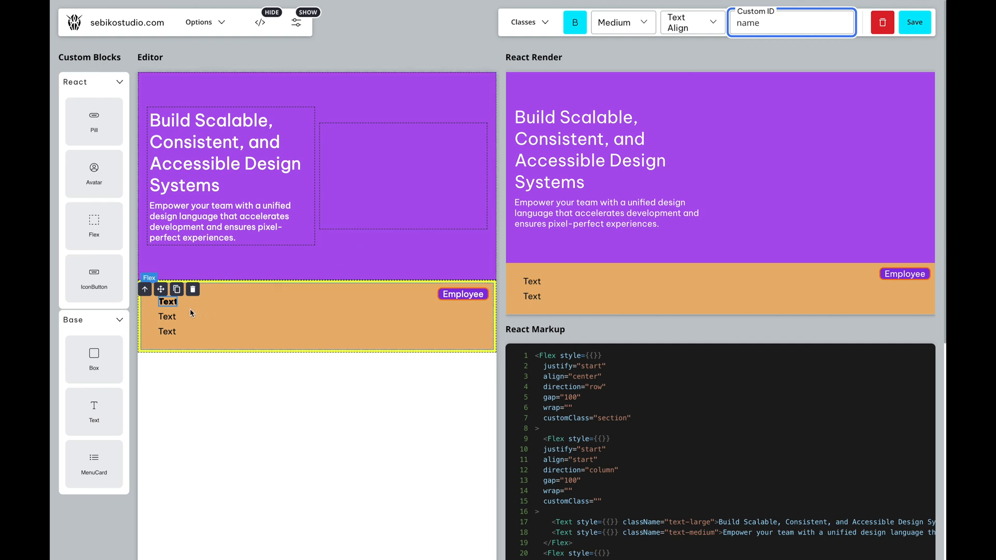
click(192, 289)
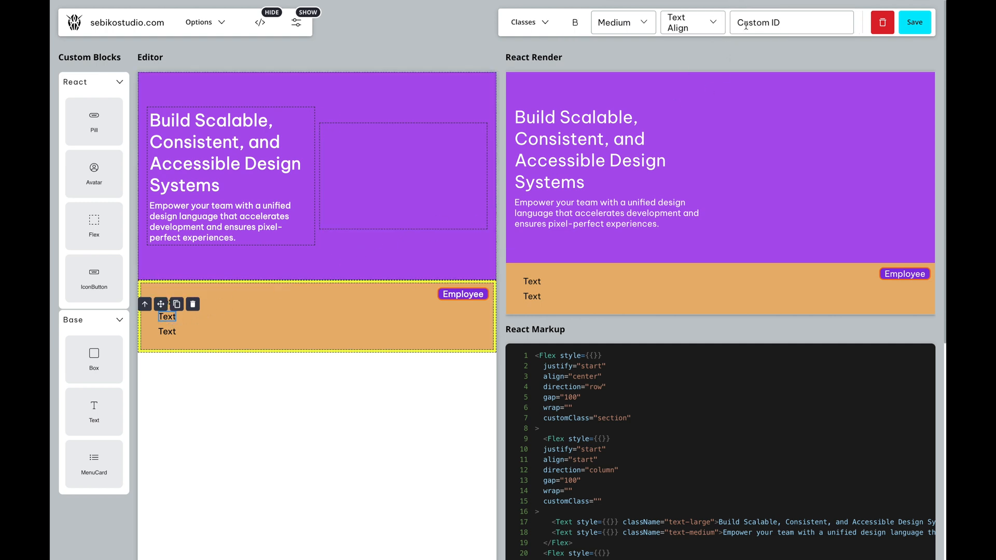
text(title)
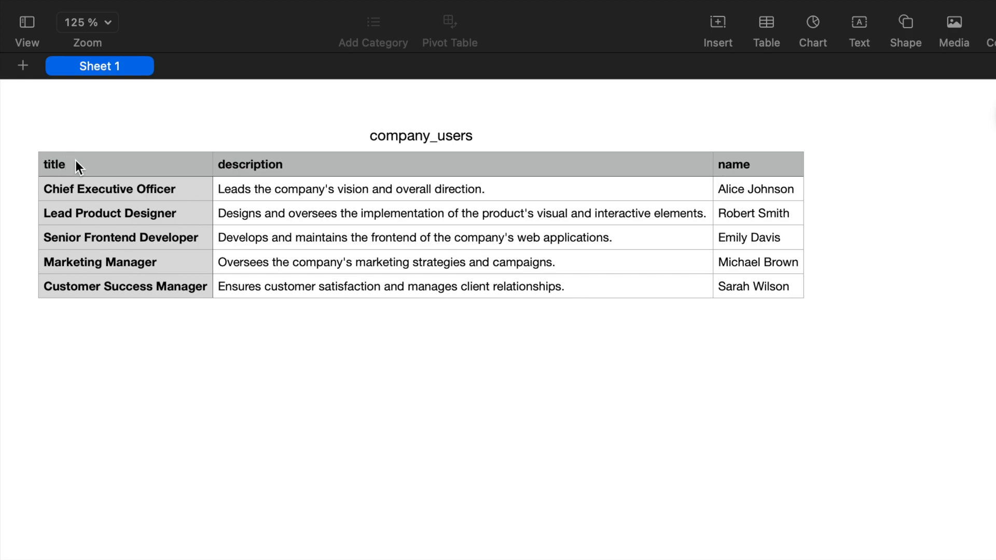
mouse_move(744, 184)
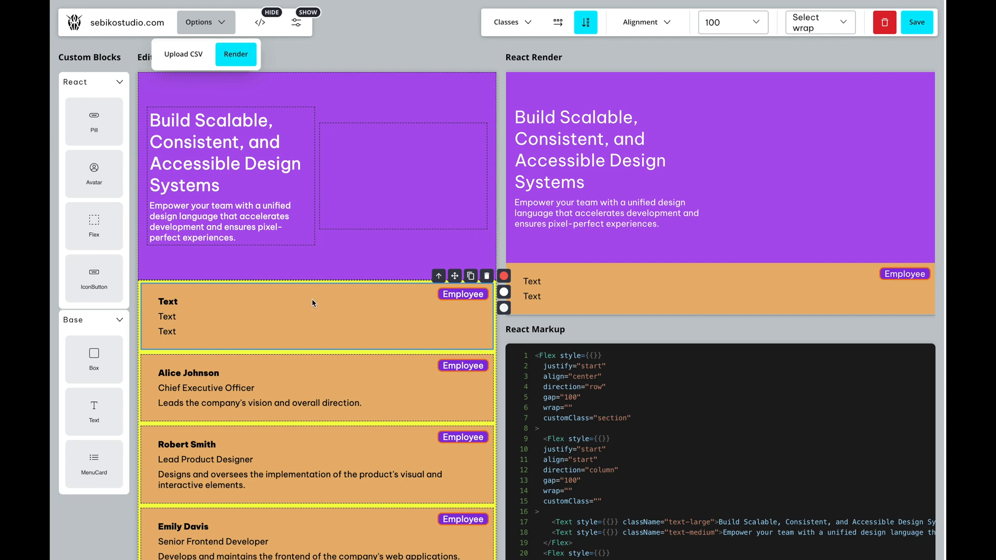
- Review the generated usercard React markup for the five CSV employees
scroll(down, 3)
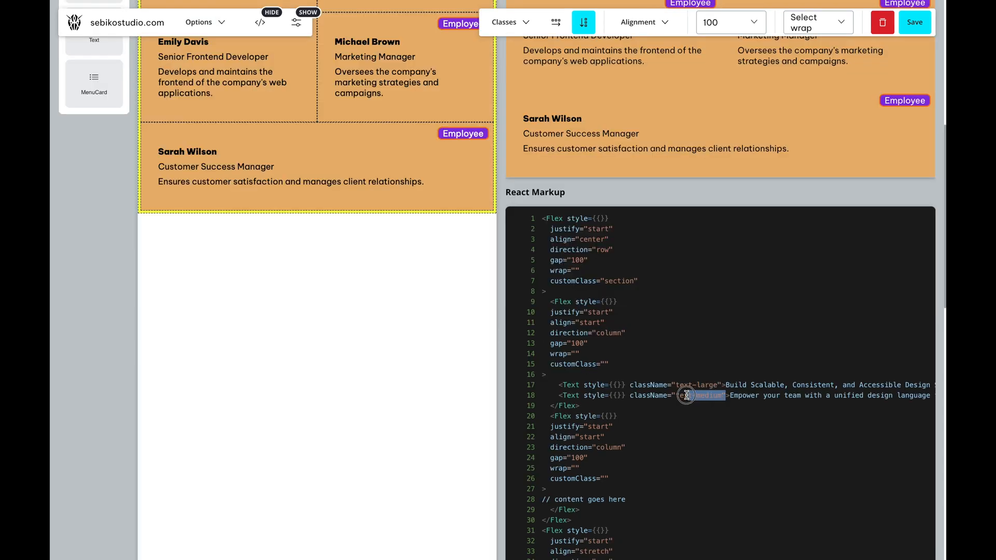
scroll(down, 3)
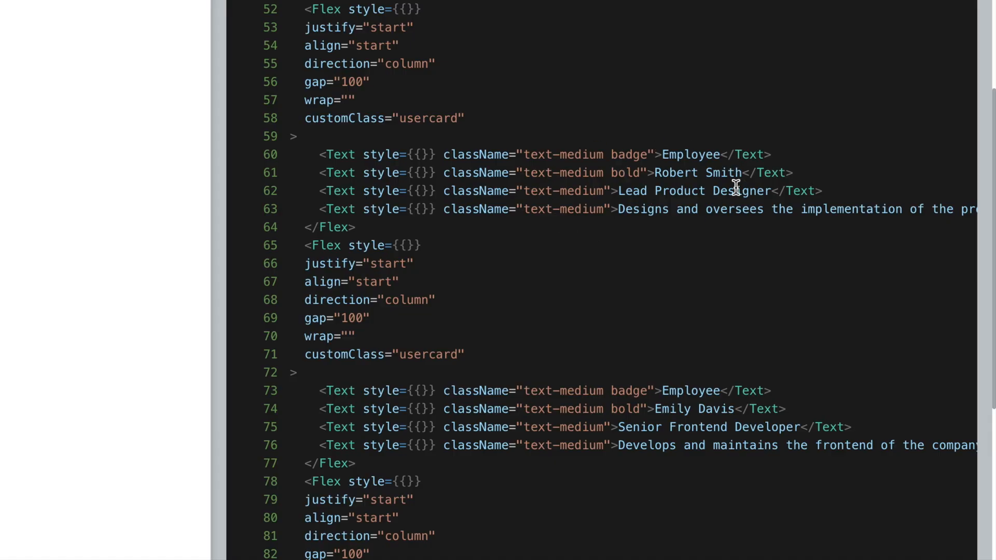
click(272, 12)
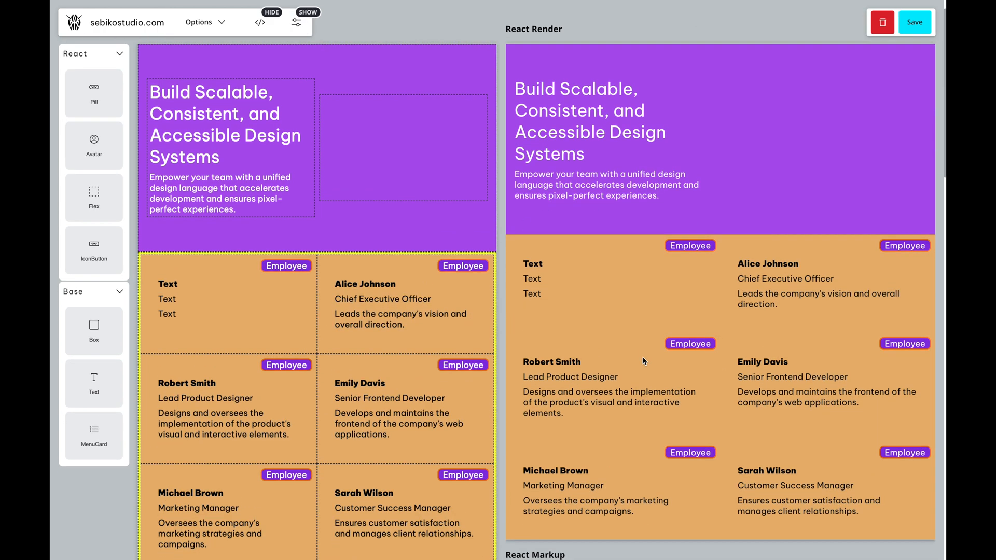
mouse_move(305, 332)
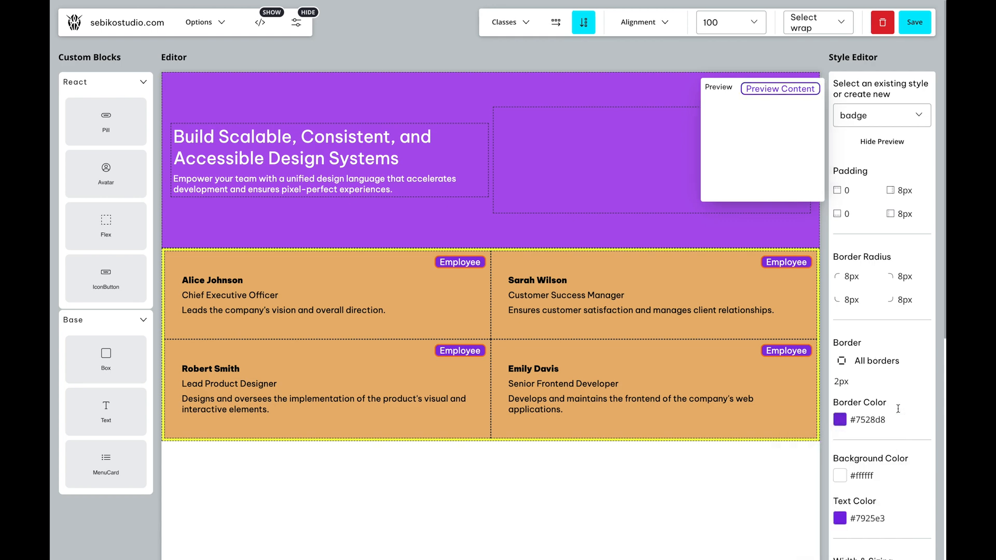
- Update the badge style to white #ffffff with #7528d8 border, pinned top-right 8px, and show the React render
scroll(down, 3)
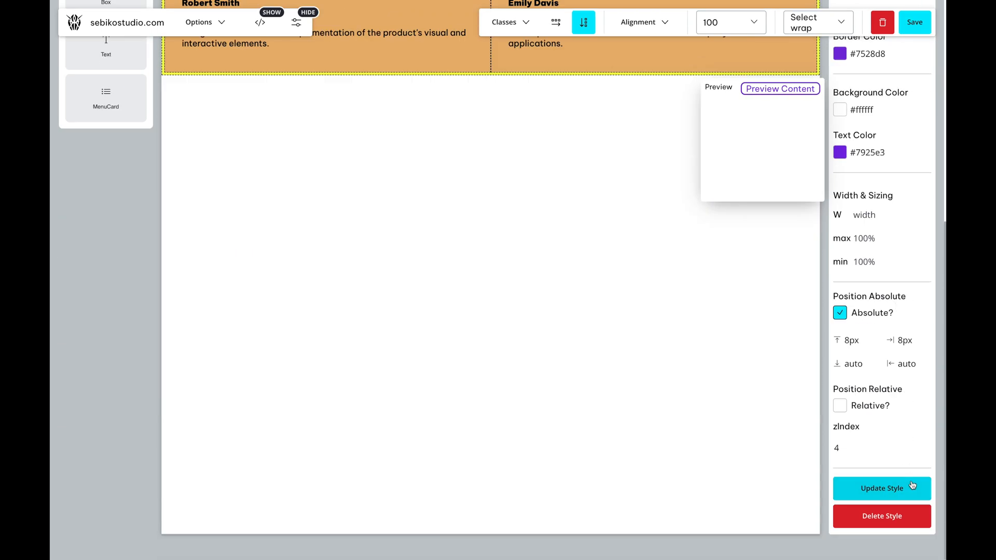
click(259, 22)
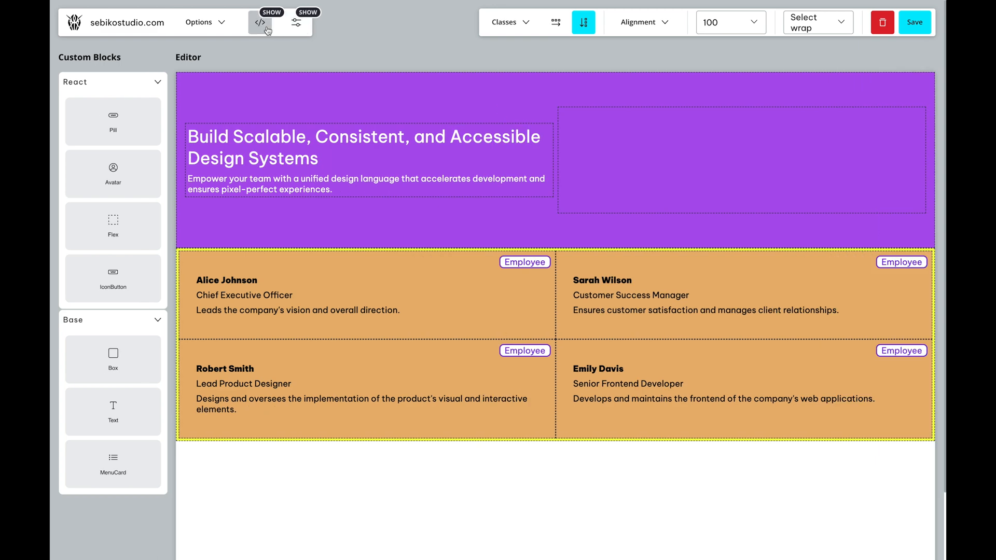
click(259, 23)
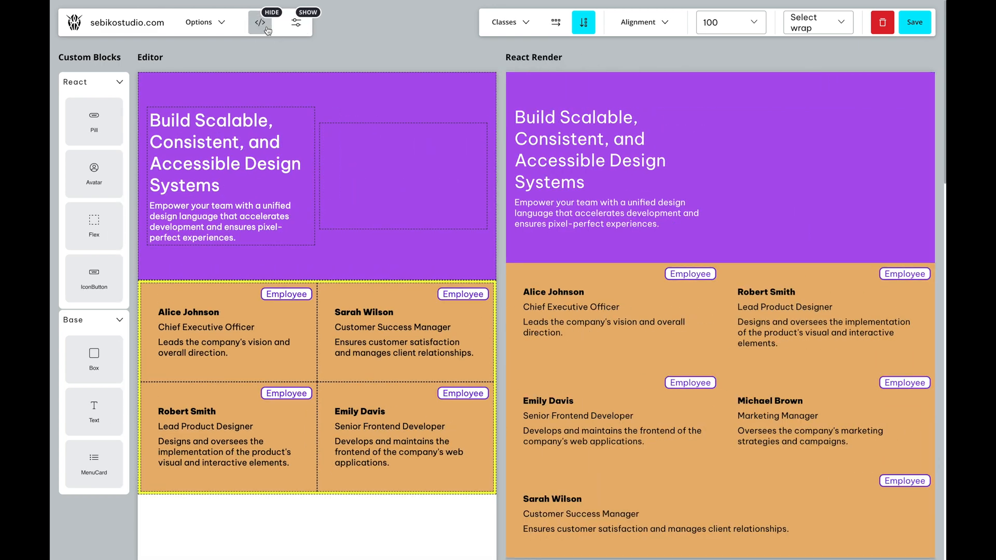